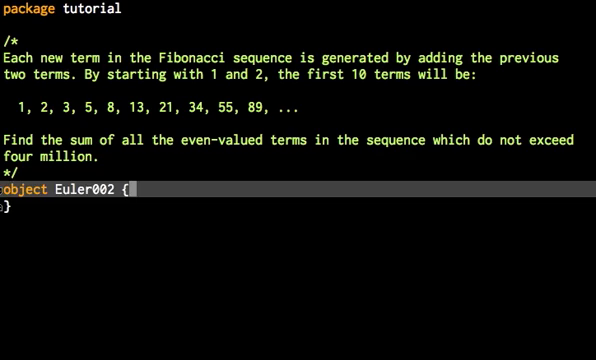
- Insert an empty main method into object Euler002 via the 'main' template
{"action": "type", "text": "main"}
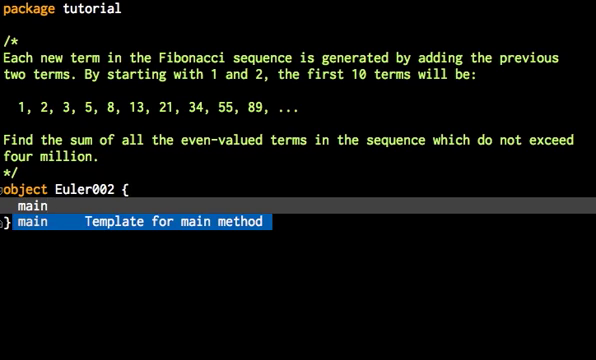
{"action": "key", "text": "Enter"}
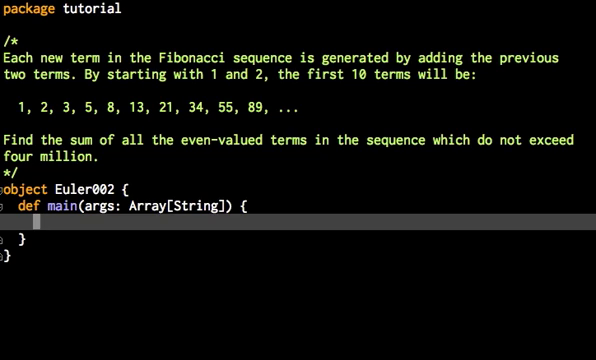
- Declare var a = 1, var b = 2 and var sum = 0 inside main
{"action": "type", "text": "var a"}
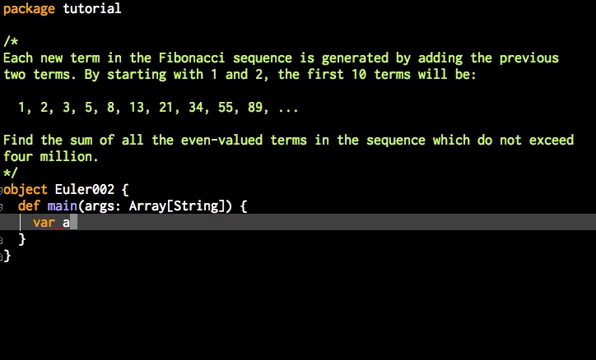
{"action": "type", "text": "="}
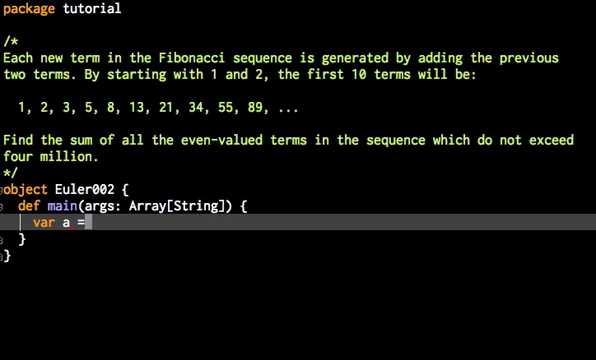
{"action": "type", "text": "1"}
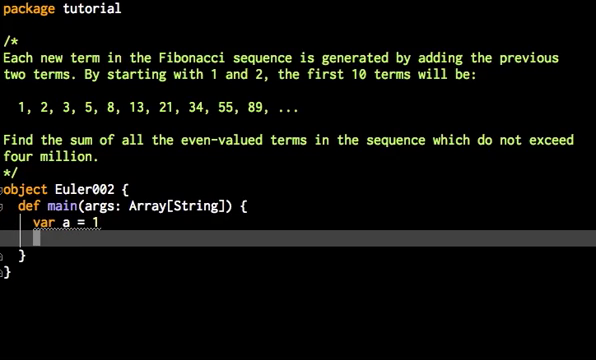
{"action": "type", "text": "var b = 2"}
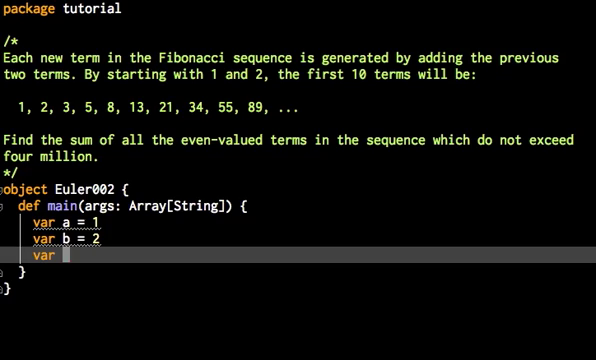
{"action": "type", "text": "sum"}
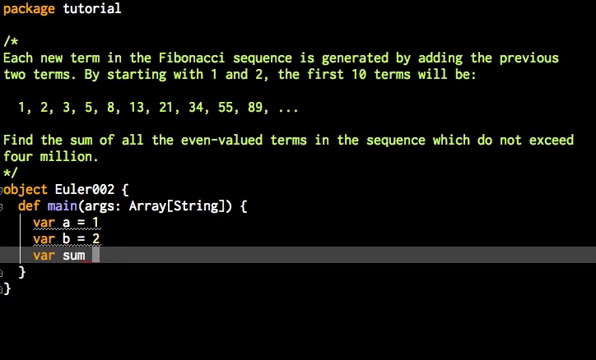
{"action": "type", "text": "= 0"}
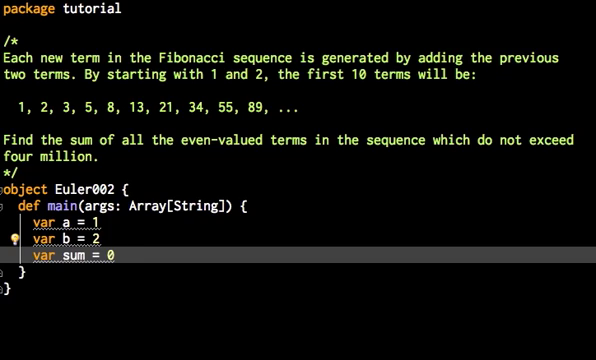
- Start a while (a < 4000000) loop with an empty body
{"action": "type", "text": "while("}
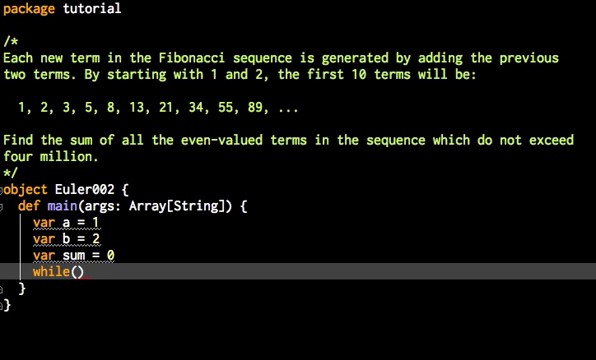
{"action": "type", "text": "a < 4000000"}
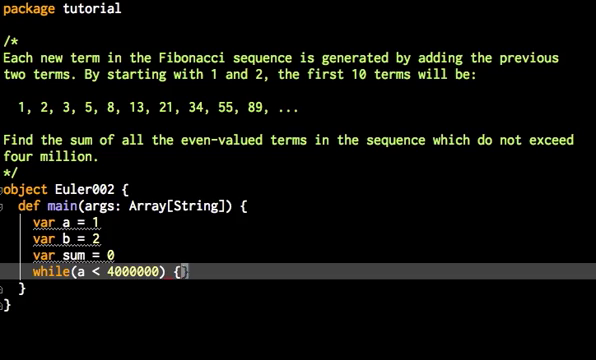
{"action": "key", "text": "enter"}
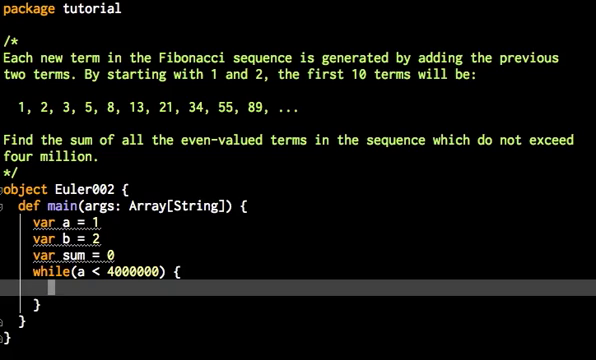
- Inside the loop, add if(a%2==0) sum += a to accumulate even terms
{"action": "type", "text": "if(a%"}
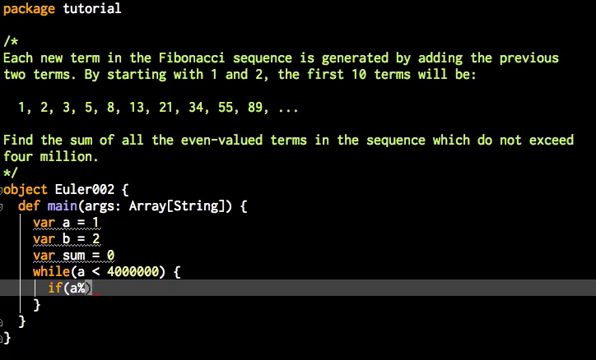
{"action": "type", "text": "2=="}
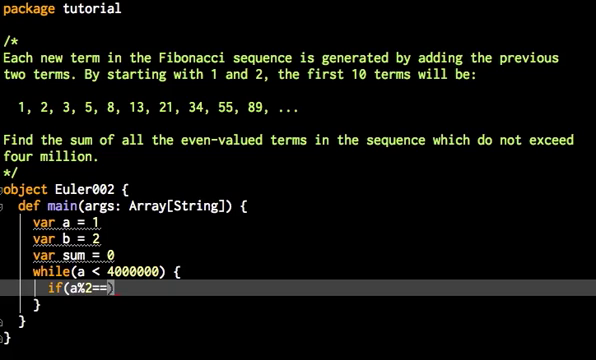
{"action": "type", "text": "0)"}
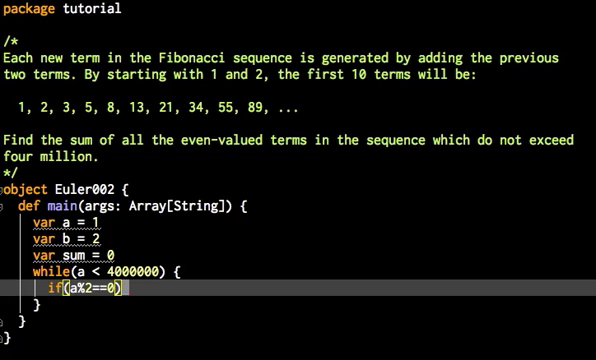
{"action": "type", "text": "sum"}
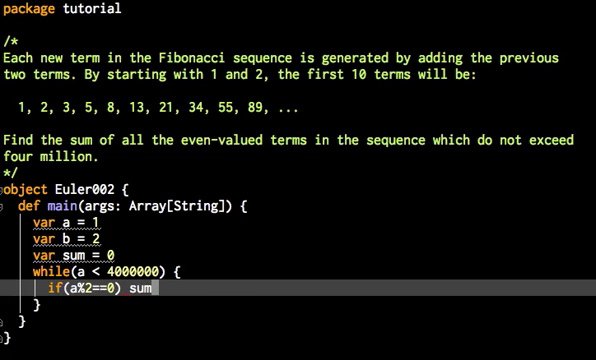
{"action": "type", "text": "+= a"}
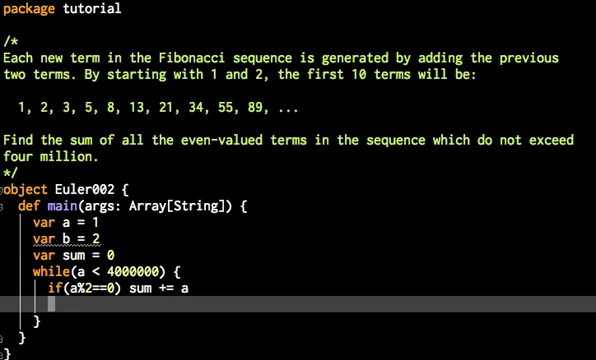
- Advance the Fibonacci terms with val swap = a, a = b, b = swap+b
{"action": "type", "text": "val"}
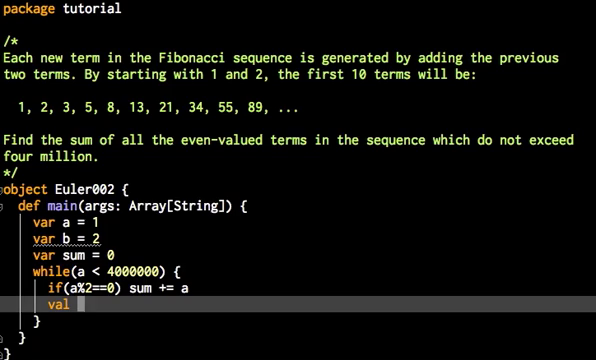
{"action": "type", "text": "swap"}
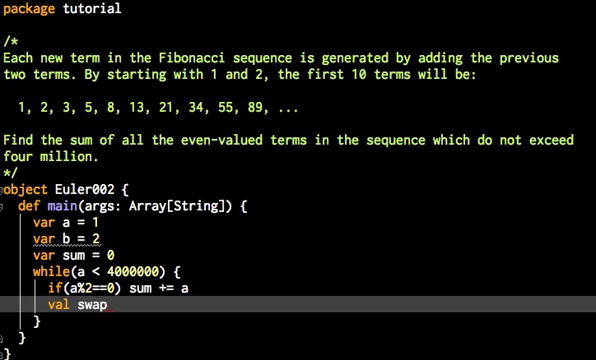
{"action": "type", "text": "= a"}
{"action": "type", "text": "a ="}
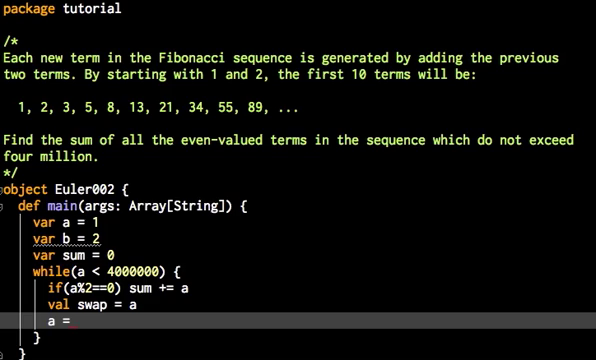
{"action": "type", "text": "b"}
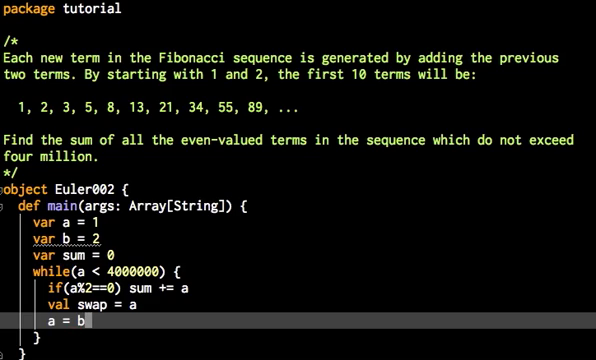
{"action": "type", "text": "b"}
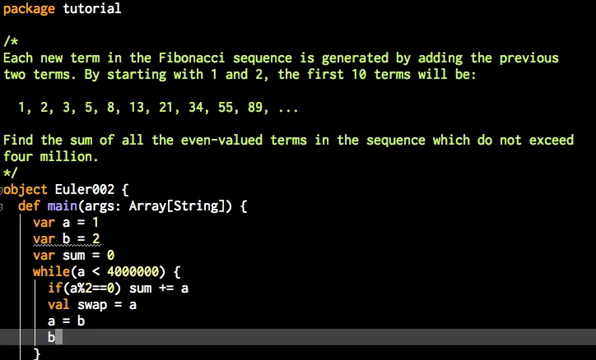
{"action": "type", "text": "= a"}
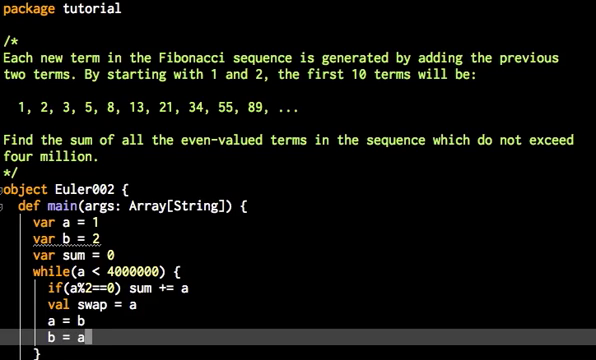
{"action": "type", "text": "+b"}
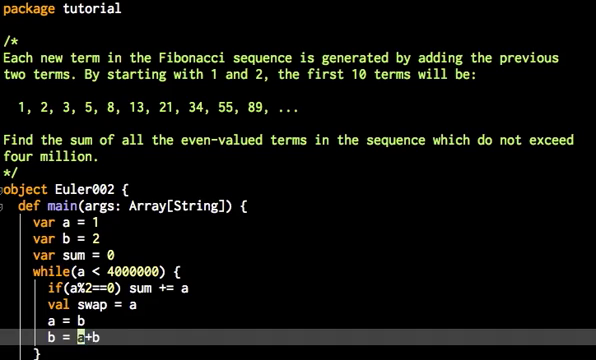
{"action": "type", "text": "swap"}
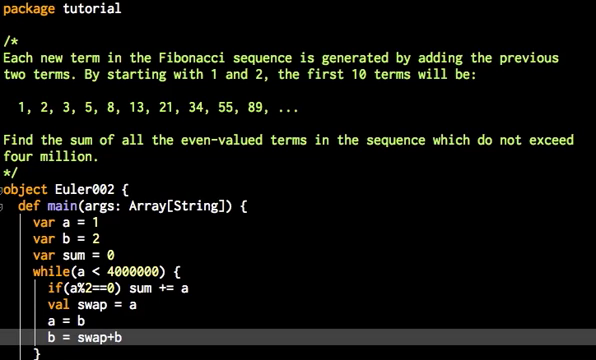
{"action": "scroll", "scroll_direction": "down", "scroll_amount": 3}
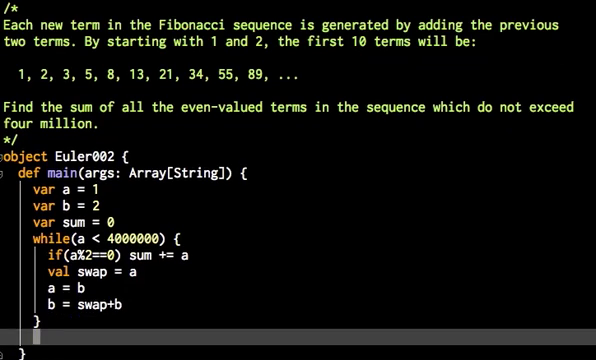
- Add println(sum) after the while loop's closing brace
{"action": "type", "text": "println()"}
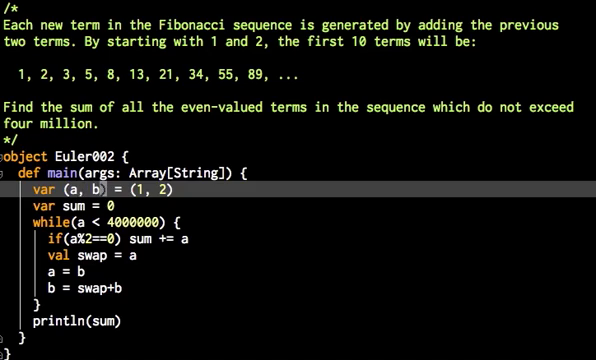
- Fold sum into the tuple declaration: var (a, b, sum) = (1, 2, 0)
{"action": "type", "text": ", sum"}
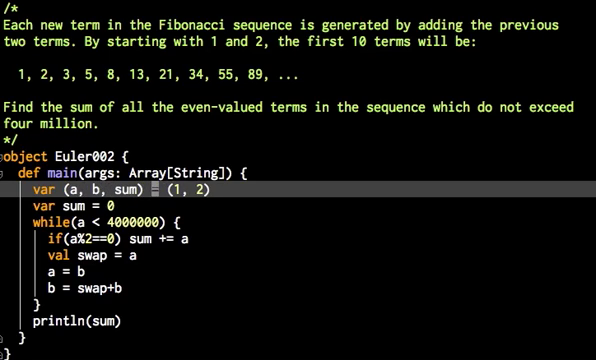
{"action": "type", "text": ", 0"}
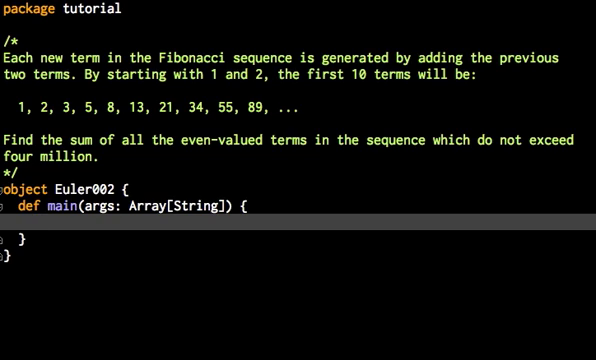
- Declare def fib: Stream[Int] = { inside main, without parameter parentheses
{"action": "type", "text": "def"}
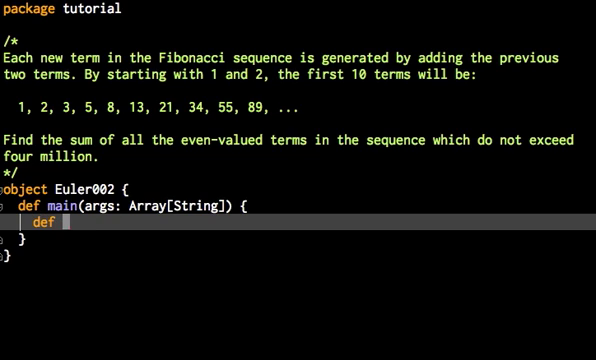
{"action": "type", "text": "fib"}
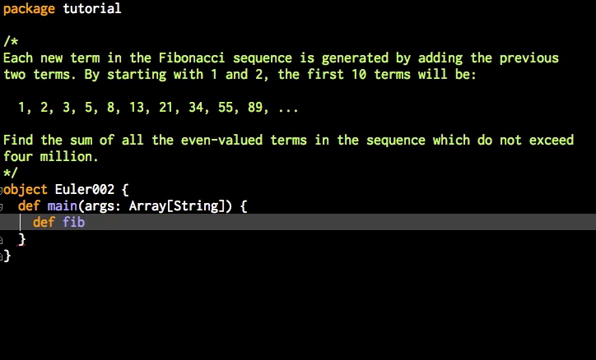
{"action": "type", "text": ":Stream"}
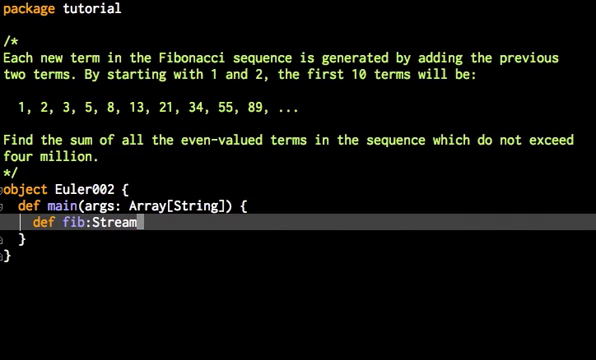
{"action": "type", "text": "[Int"}
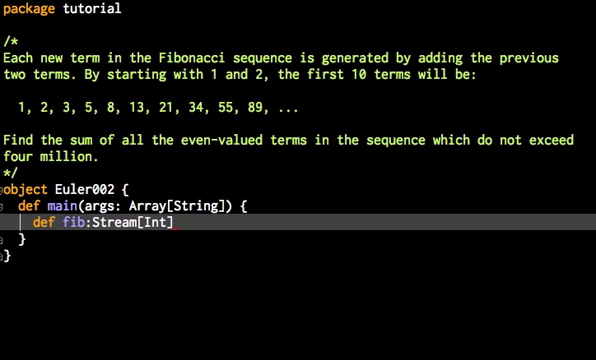
{"action": "type", "text": "()"}
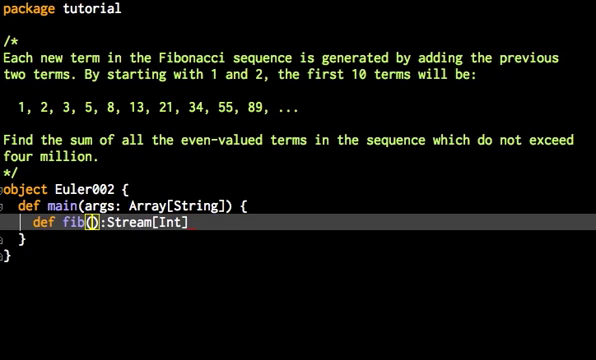
{"action": "key", "text": "BackSpace"}
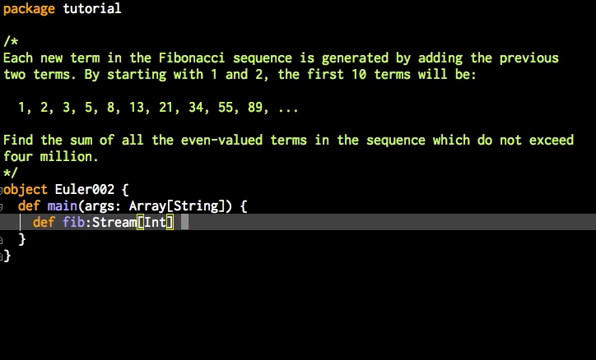
{"action": "type", "text": "= {"}
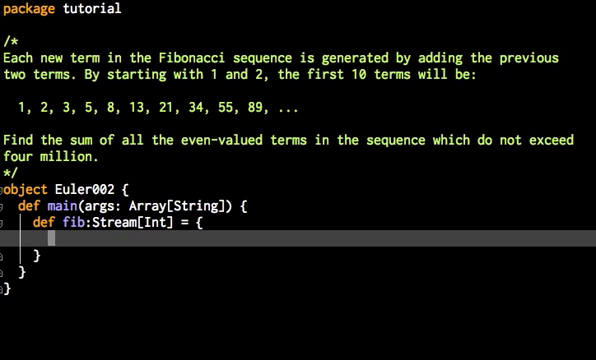
- Start a nested def recurse():Stream[Int] with a fib(1, 2) call beneath it
{"action": "type", "text": "def recure"}
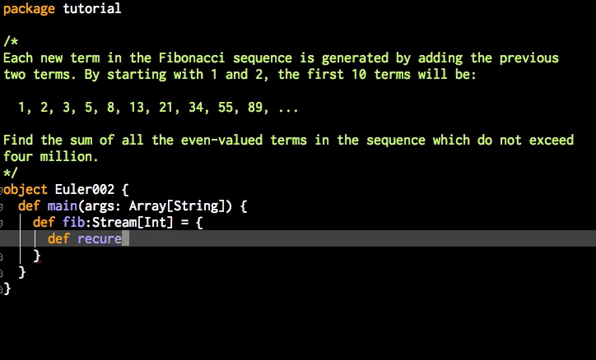
{"action": "type", "text": "se"}
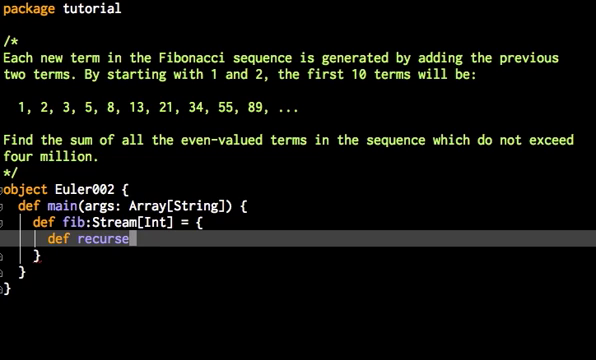
{"action": "type", "text": "():"}
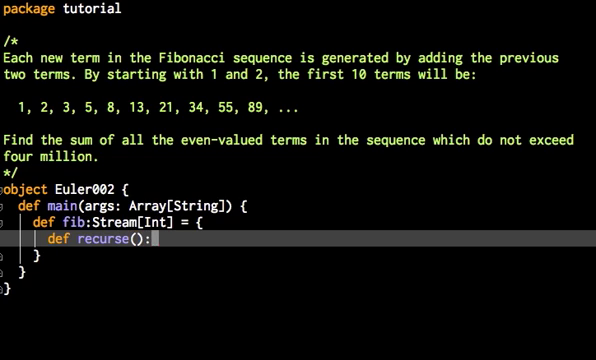
{"action": "type", "text": "Stream"}
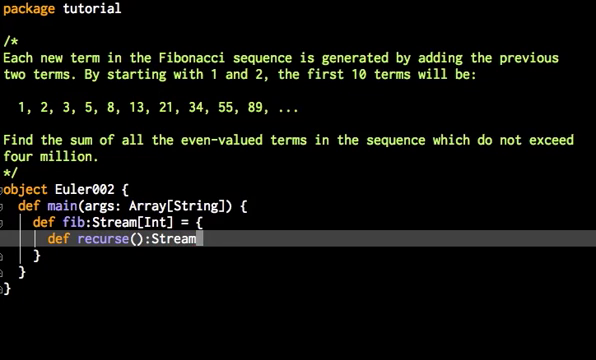
{"action": "type", "text": "[Int]"}
{"action": "type", "text": "fib("}
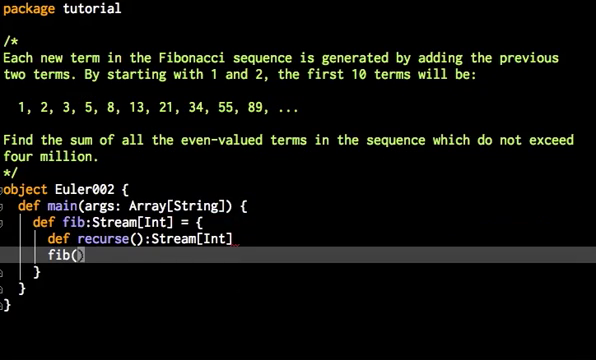
{"action": "type", "text": "1, 2"}
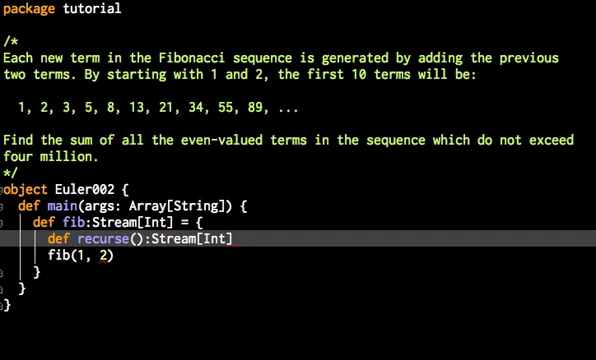
- Give recurse the parameters (a:Int, b:Int) and end its signature with =
{"action": "type", "text": "a"}
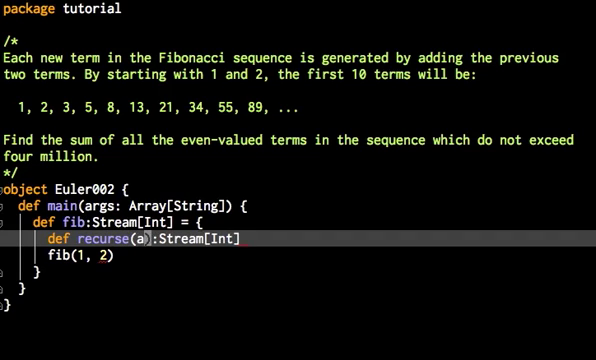
{"action": "type", "text": ":Int,"}
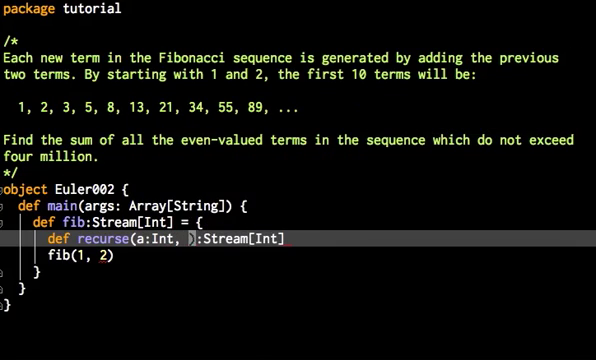
{"action": "type", "text": "b:Int"}
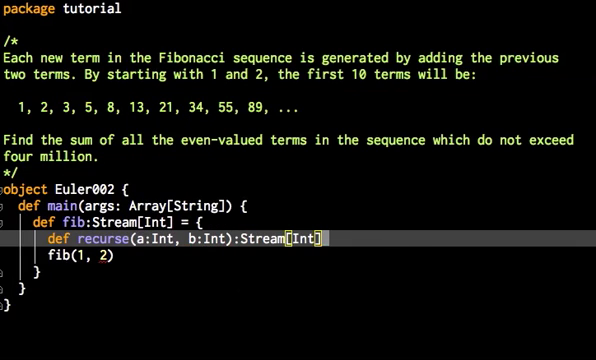
{"action": "type", "text": "="}
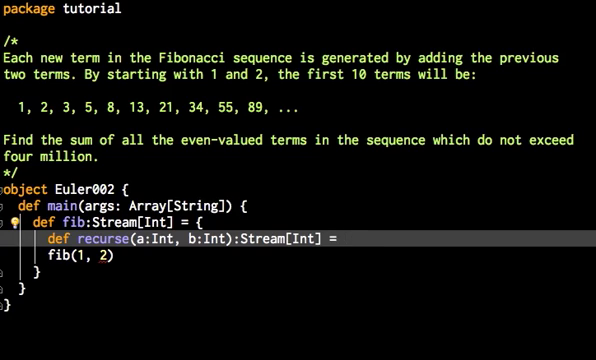
- Define recurse as Stream.cons(a, recurse(b, a+b)) and begin renaming the fib call to recurse
{"action": "type", "text": "Stream.cons"}
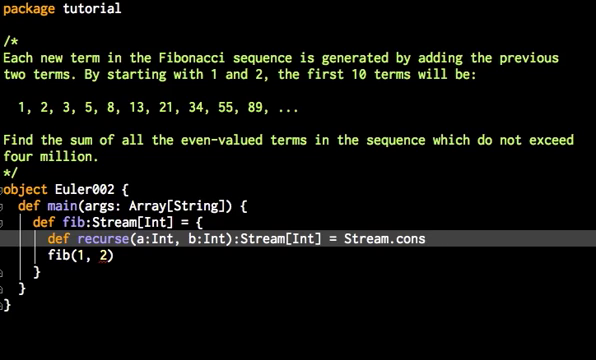
{"action": "type", "text": "()"}
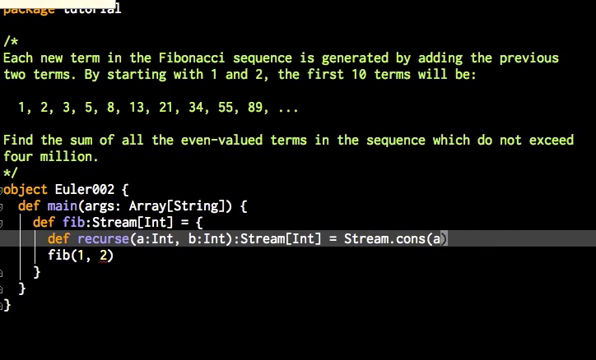
{"action": "type", "text": ","}
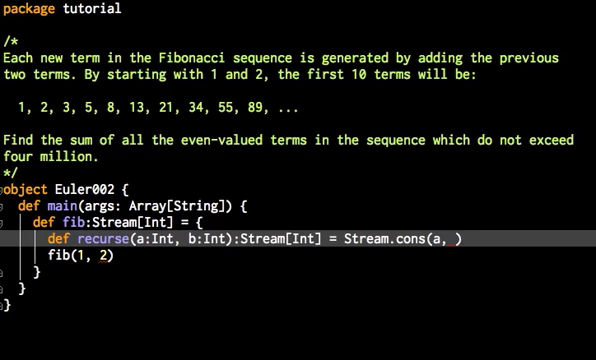
{"action": "type", "text": "recurse(b"}
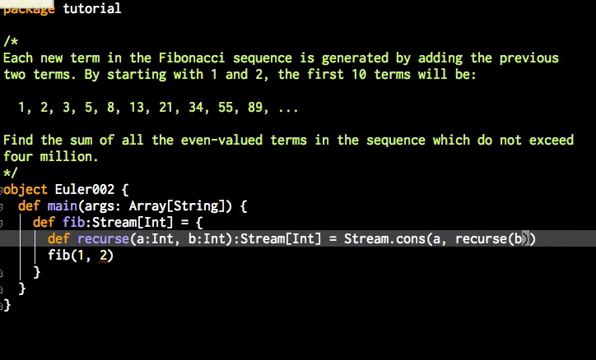
{"action": "type", "text": ", a+b"}
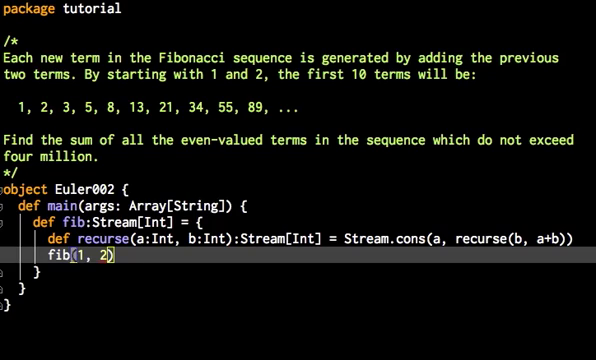
{"action": "type", "text": "recu"}
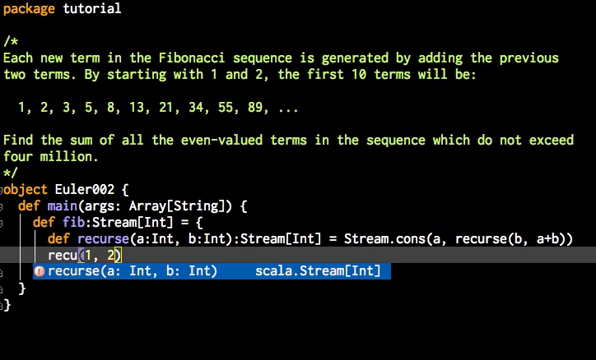
- Accept the completion so fib's body calls recurse(1, 2)
{"action": "key", "text": "Tab"}
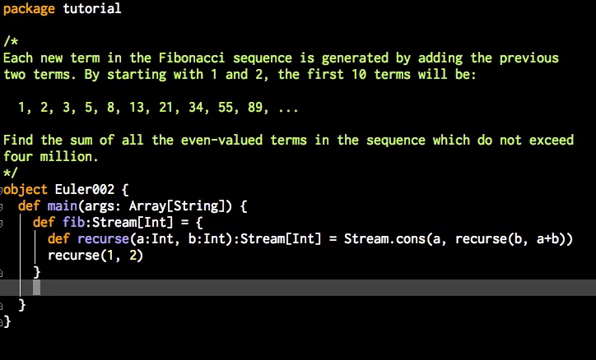
- Write println(fib.filter(x => x%2==0).sum) at the end of main
{"action": "type", "text": "println(fib"}
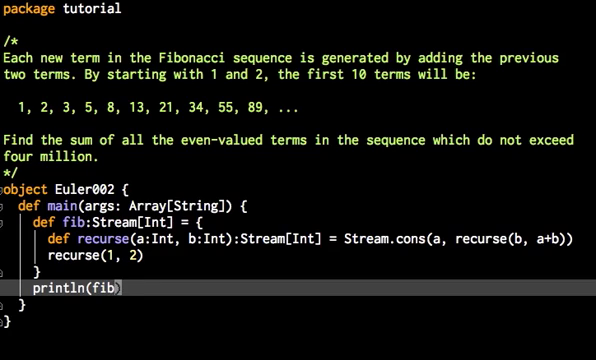
{"action": "type", "text": ".filter({"}
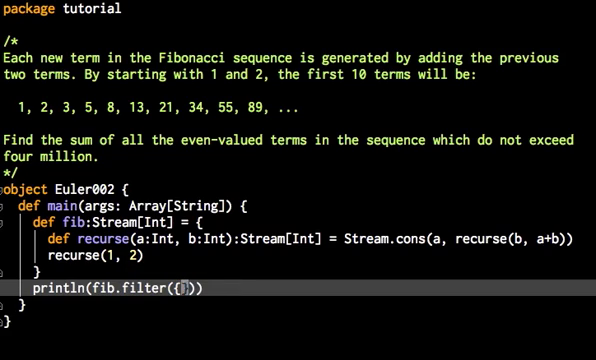
{"action": "type", "text": "x"}
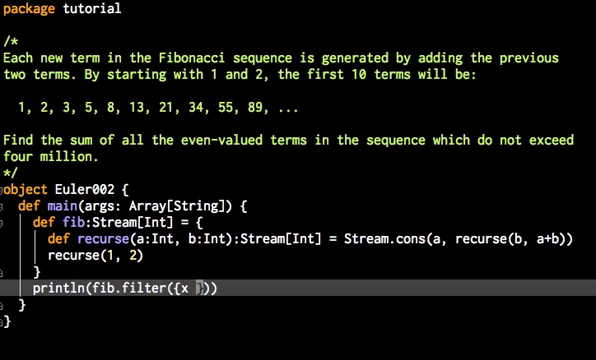
{"action": "type", "text": "=>"}
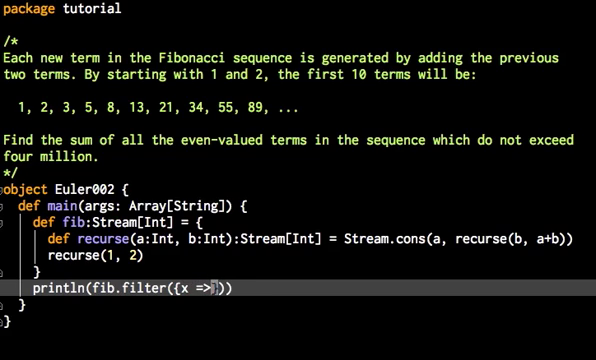
{"action": "type", "text": "x%"}
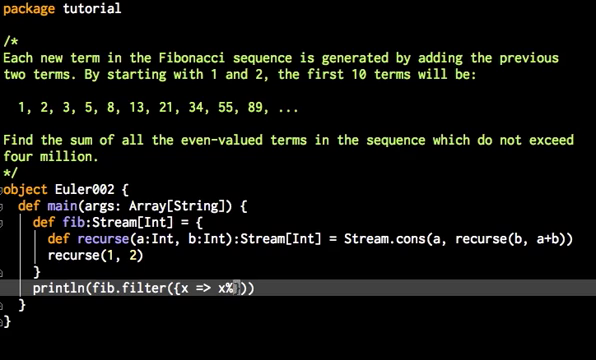
{"action": "type", "text": "2=="}
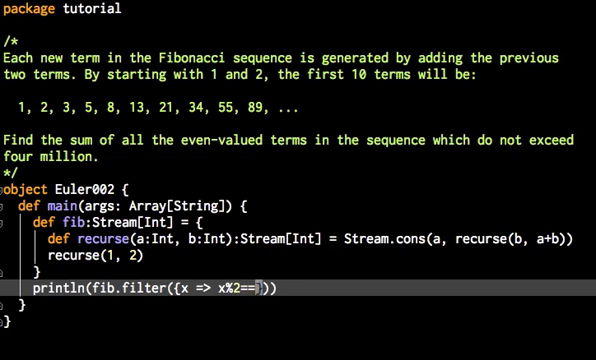
{"action": "type", "text": "0"}
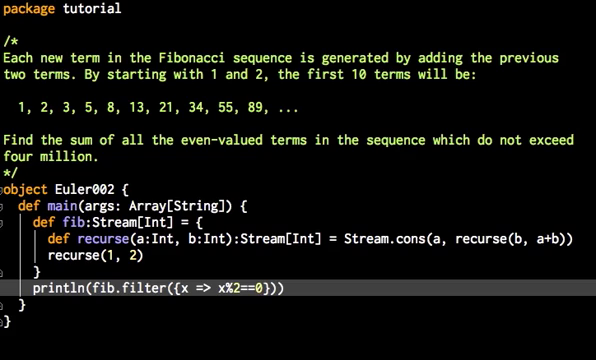
{"action": "type", "text": ".su"}
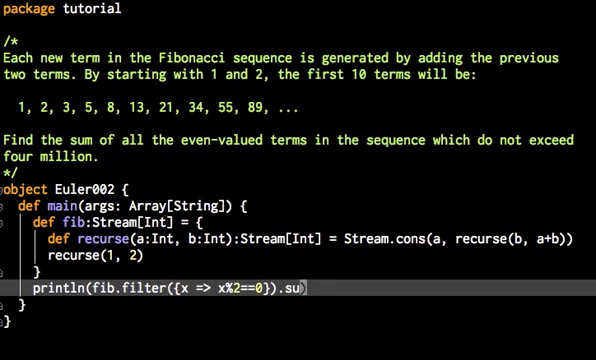
{"action": "type", "text": "m"}
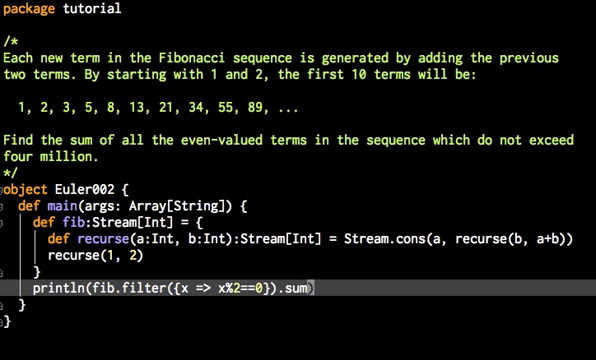